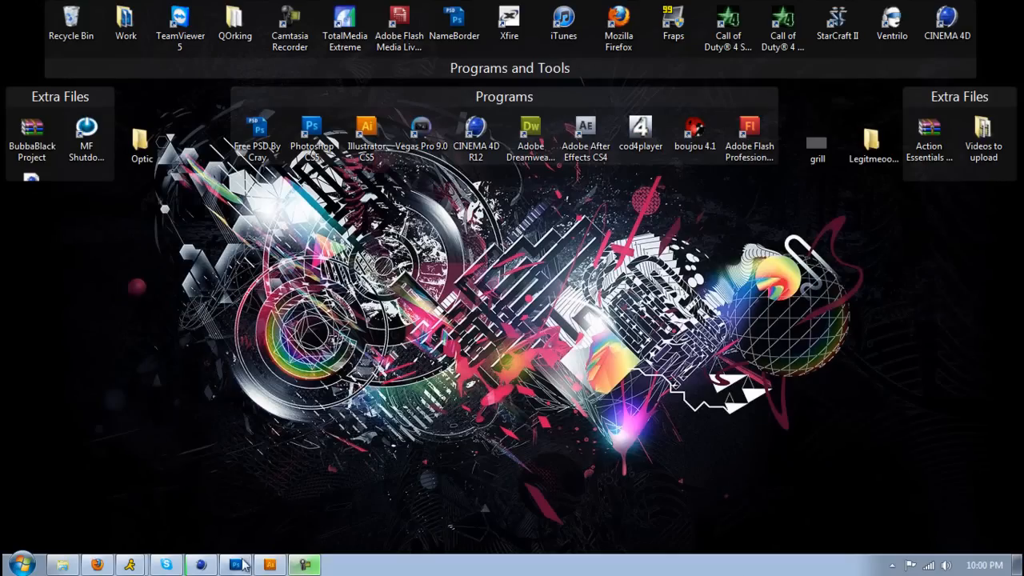
Step: Restore the Photoshop window showing the OpTic Nation background design from the taskbar
left_click(235, 565)
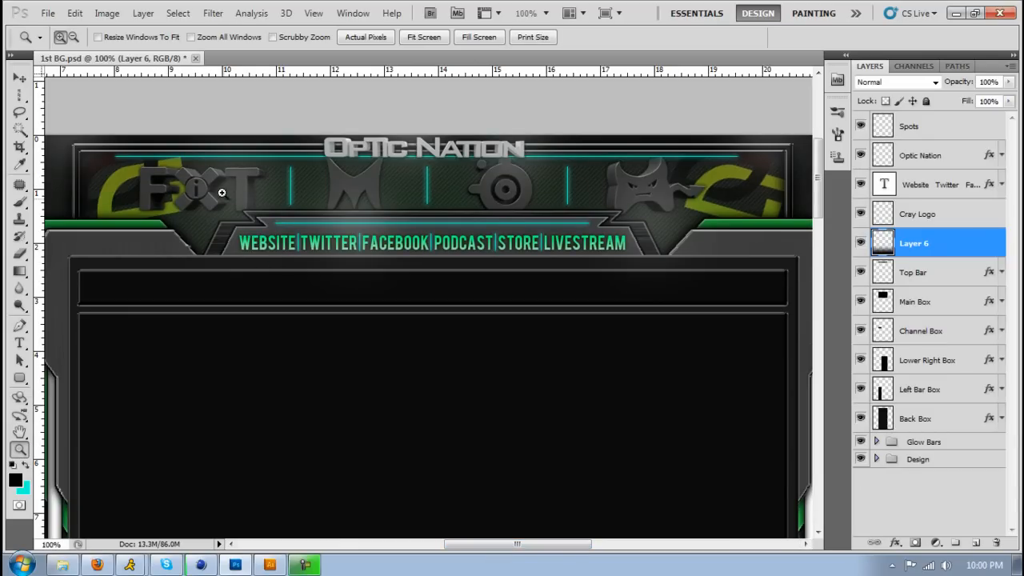
mouse_move(542, 186)
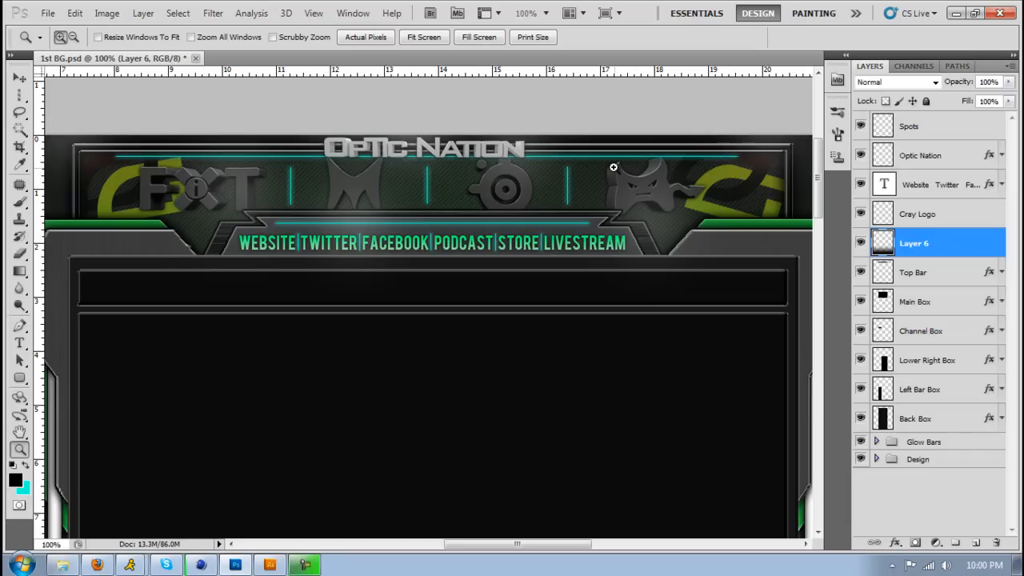
mouse_move(347, 181)
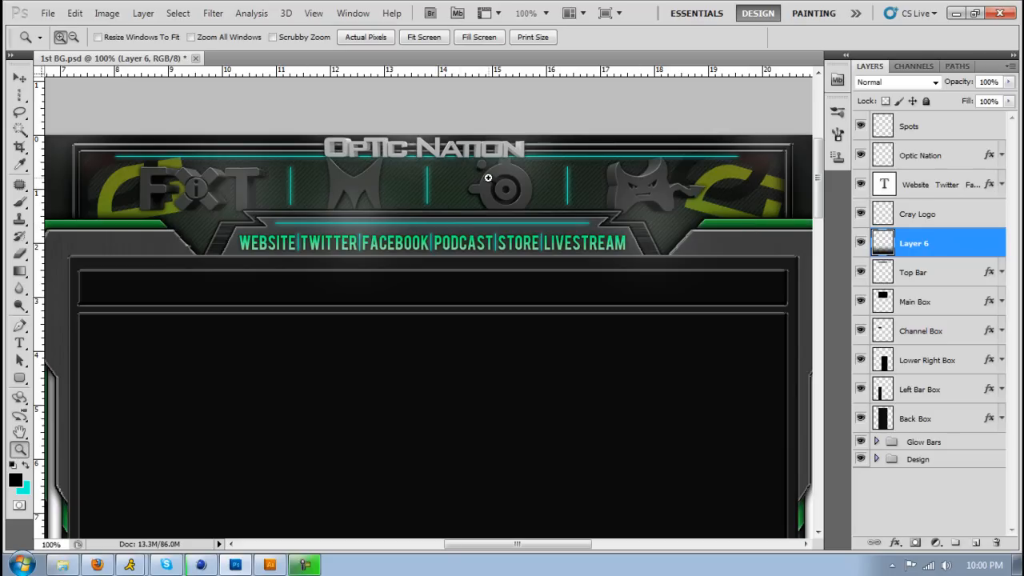
mouse_move(324, 69)
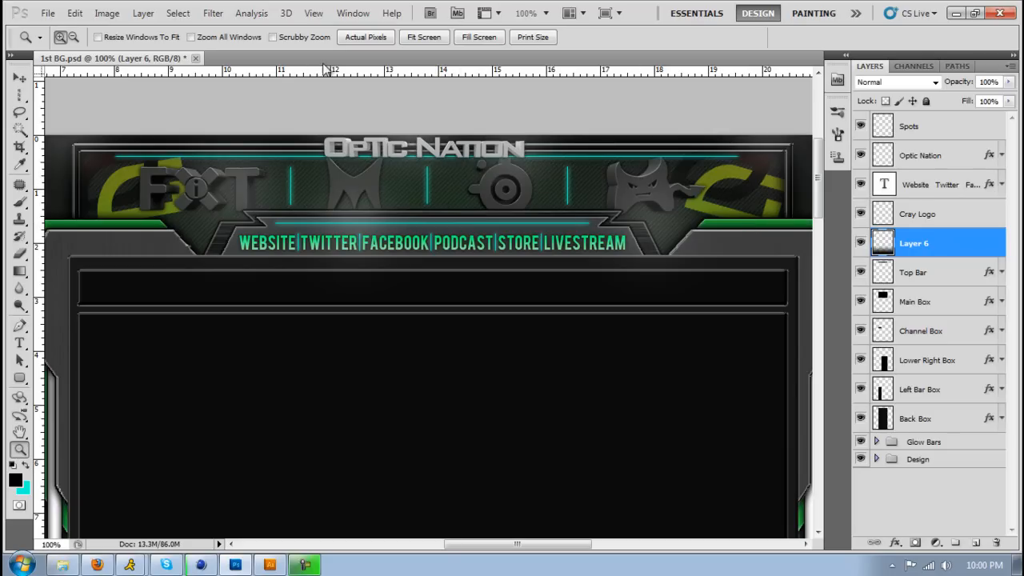
Step: Zoom out and scroll through the layout's lower boxes, fit the screen, then switch to Illustrator
left_click(423, 37)
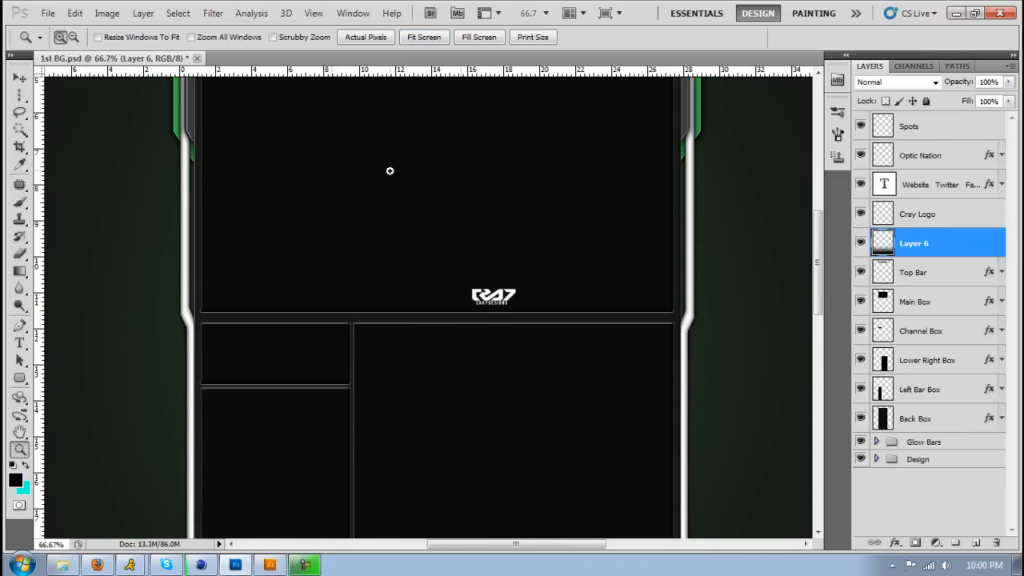
scroll("down", 3)
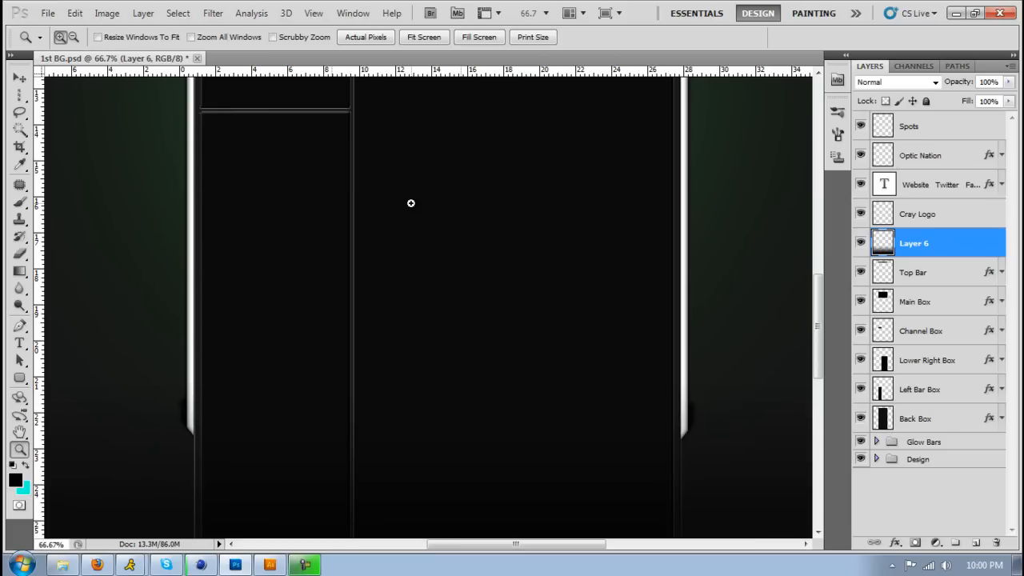
scroll("down", 3)
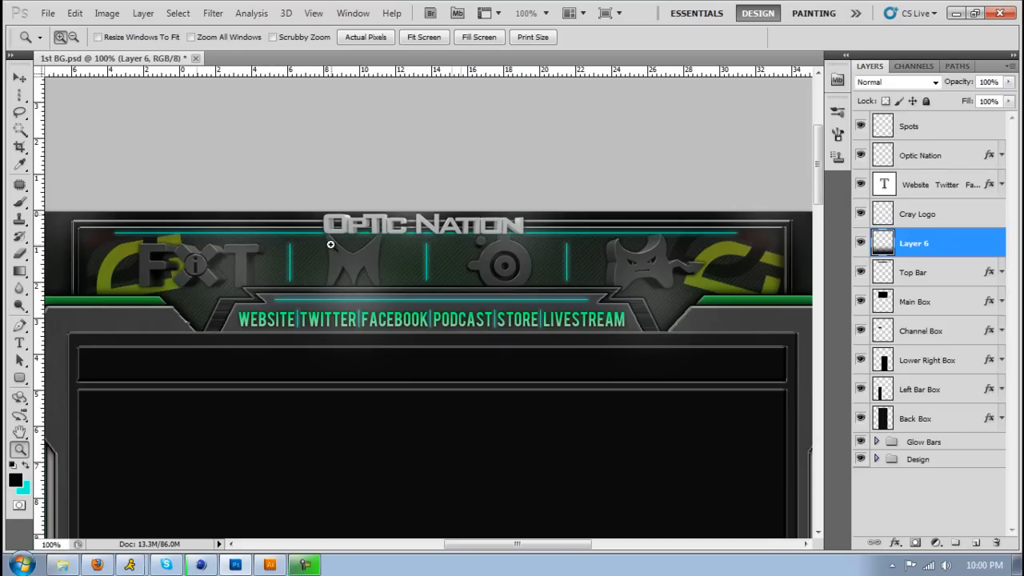
mouse_move(396, 294)
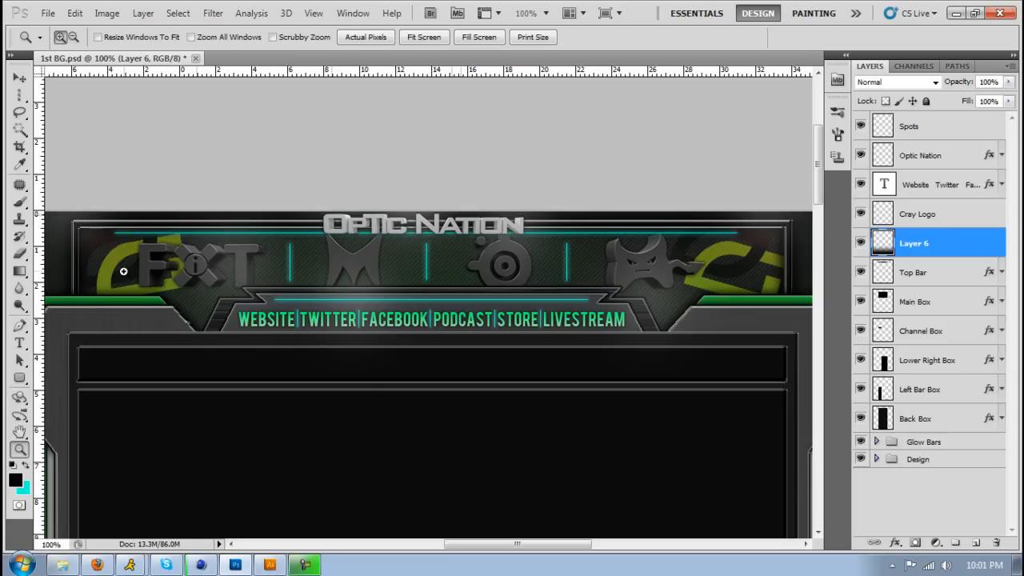
mouse_move(99, 268)
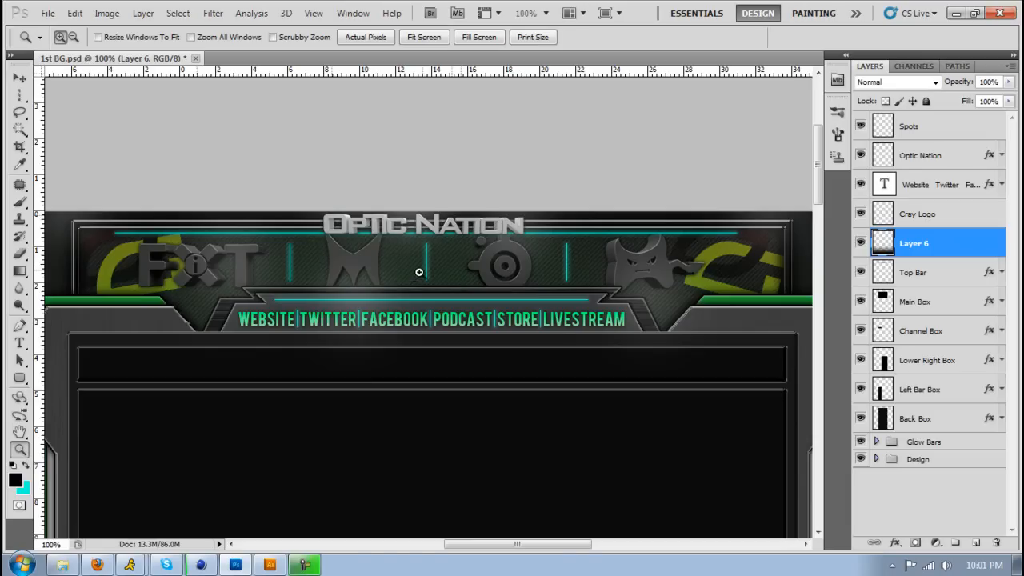
mouse_move(395, 278)
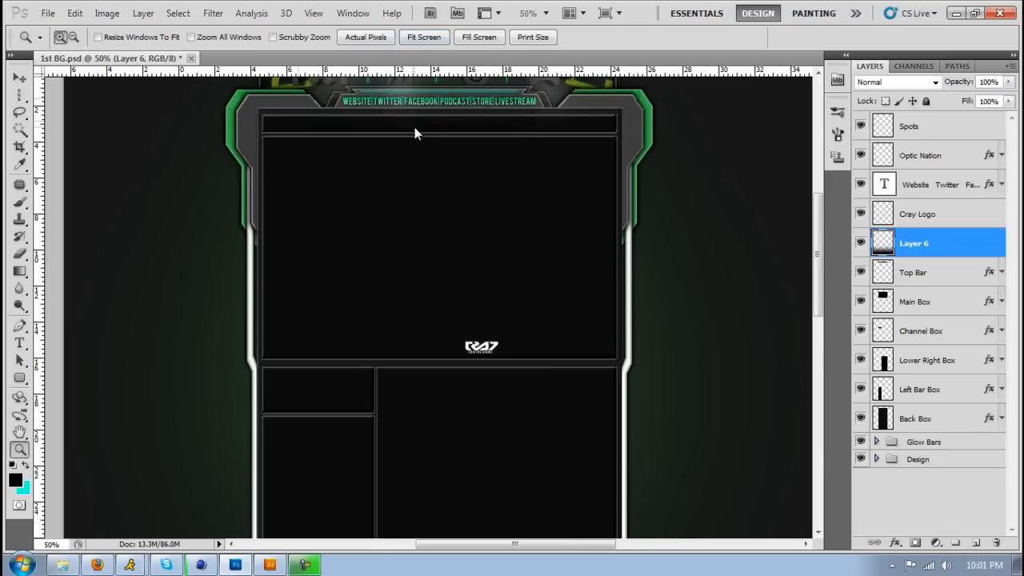
scroll("down", 3)
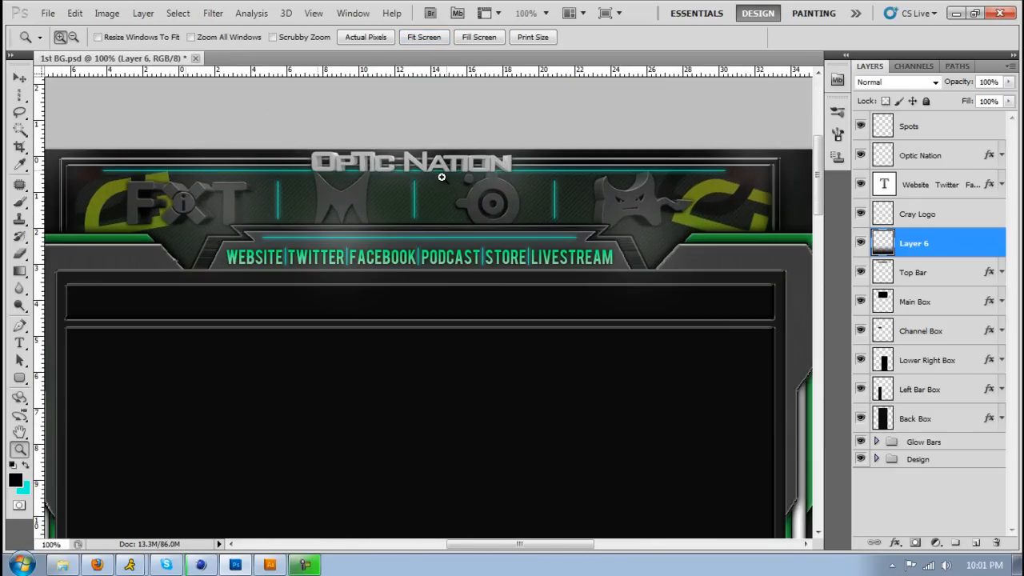
left_click(425, 36)
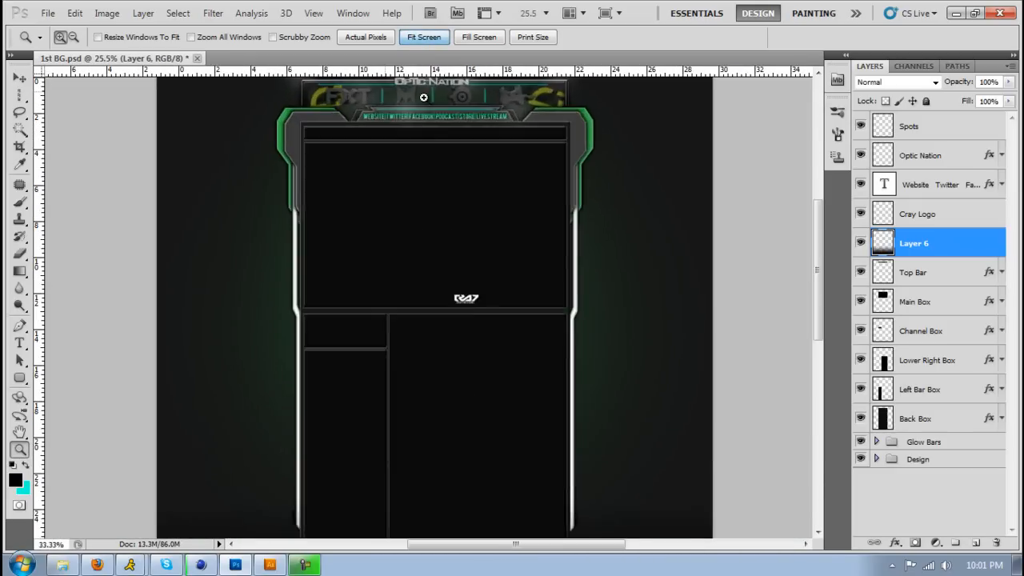
left_click(269, 565)
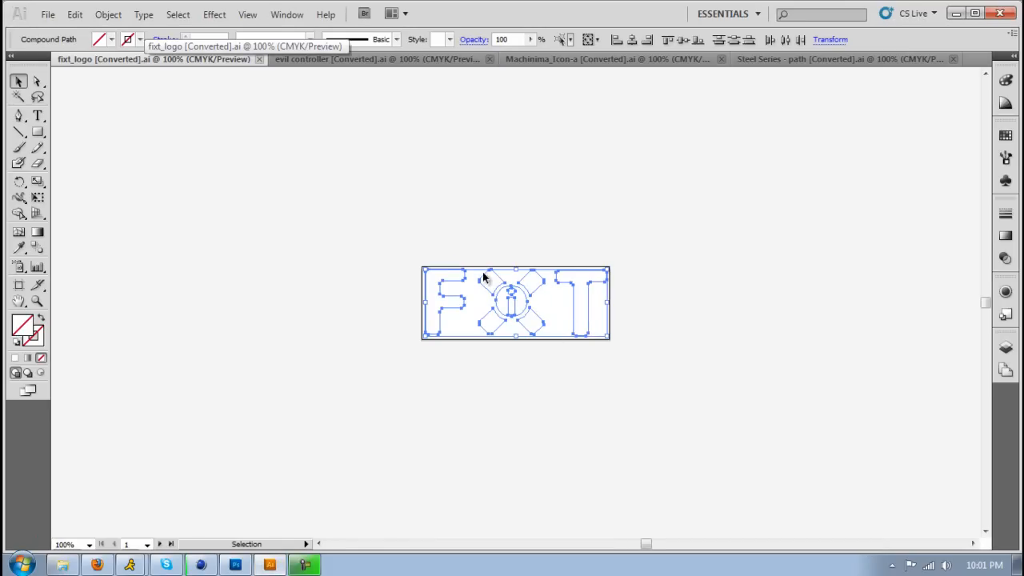
mouse_move(356, 234)
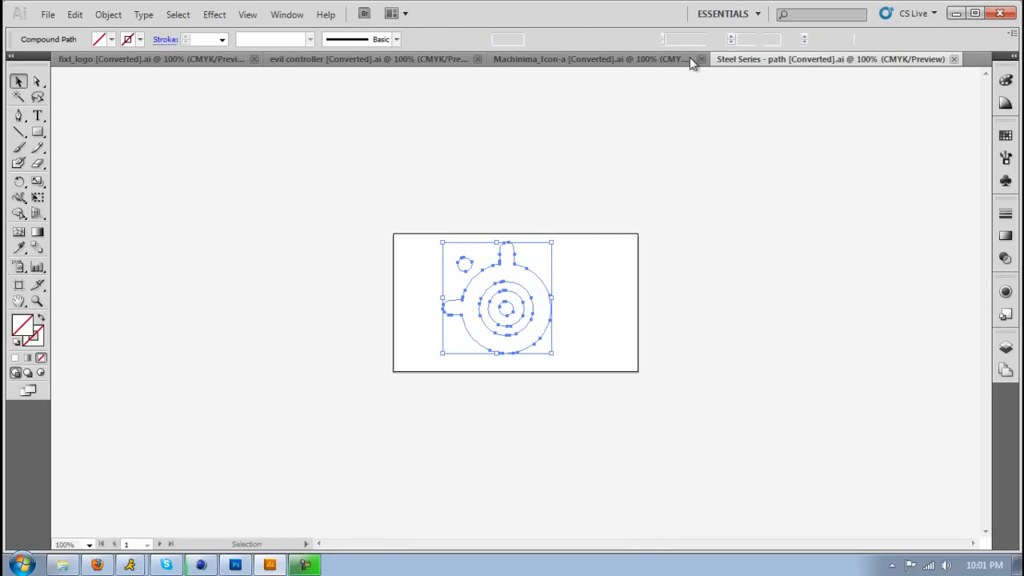
Step: Browse the Machinima and evil controller logo tabs, then switch to the Cinema 4D render
left_click(592, 59)
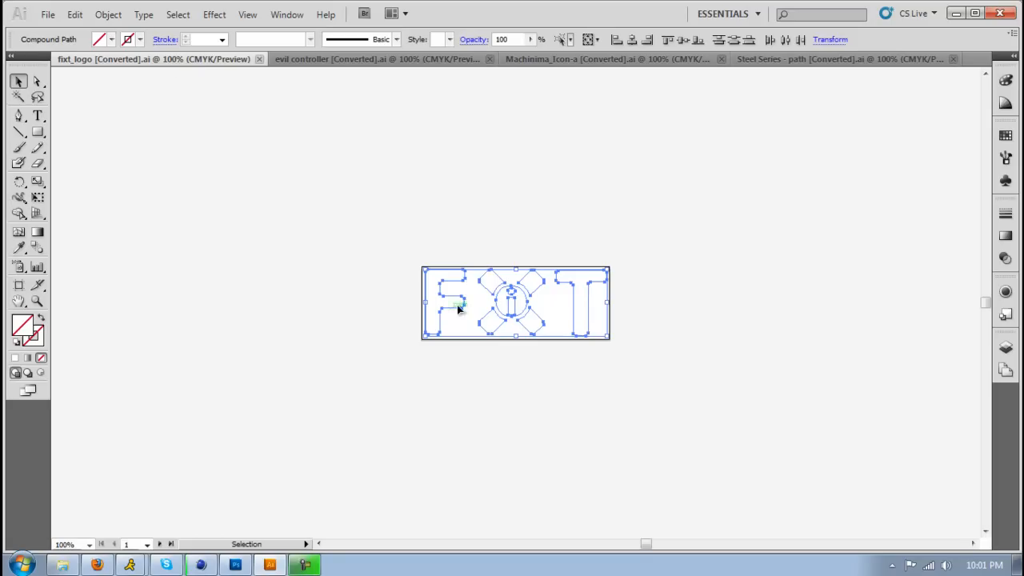
left_click(376, 59)
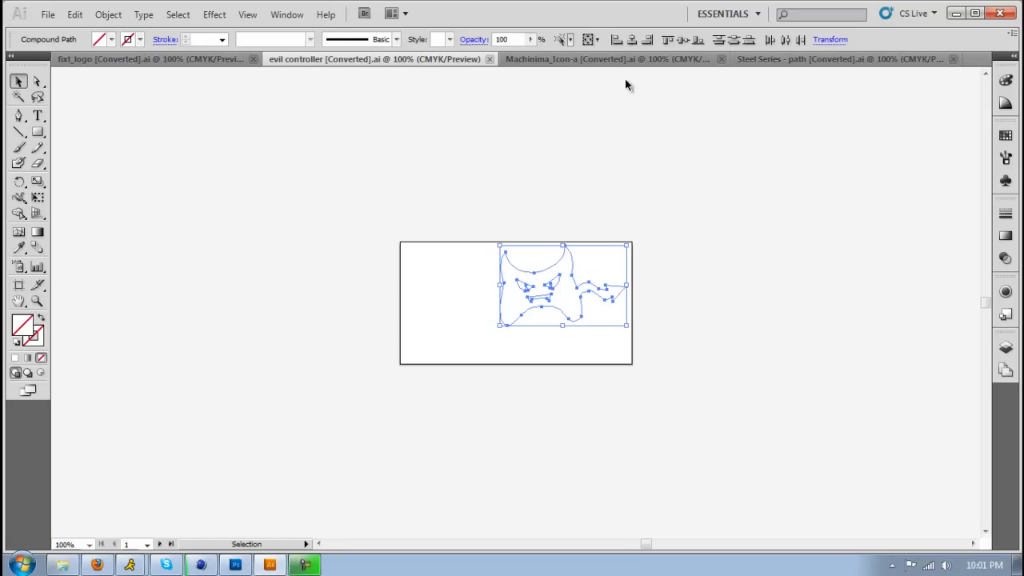
left_click(840, 58)
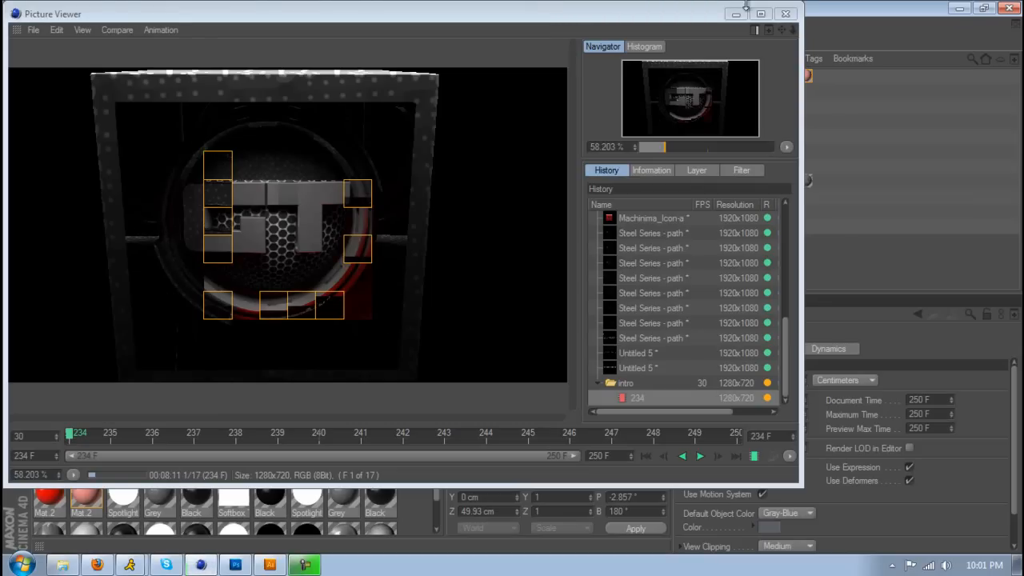
Step: Inspect the rendered 3D FXT logo in the Picture Viewer, then close the viewer
left_click(761, 13)
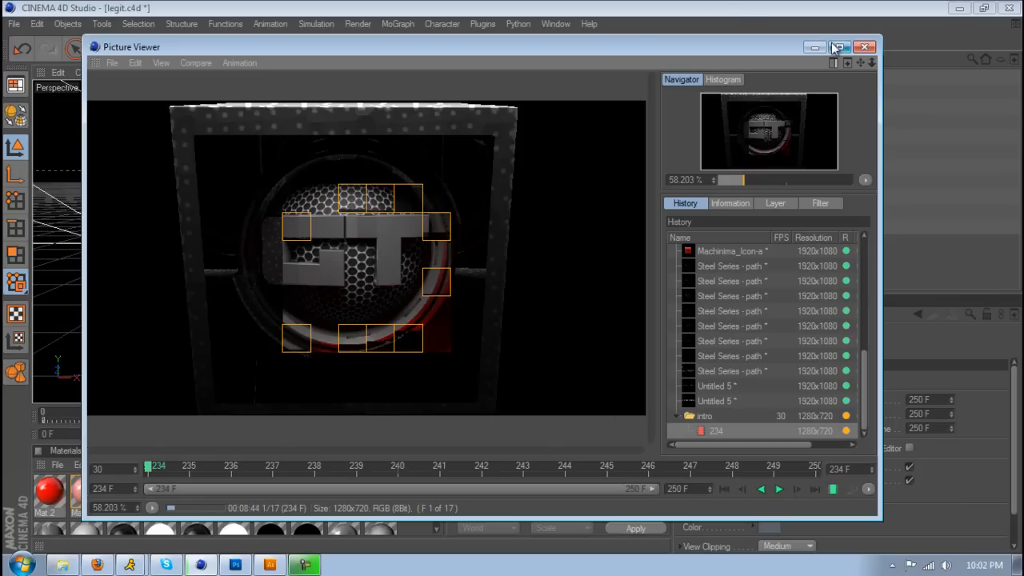
left_click(815, 46)
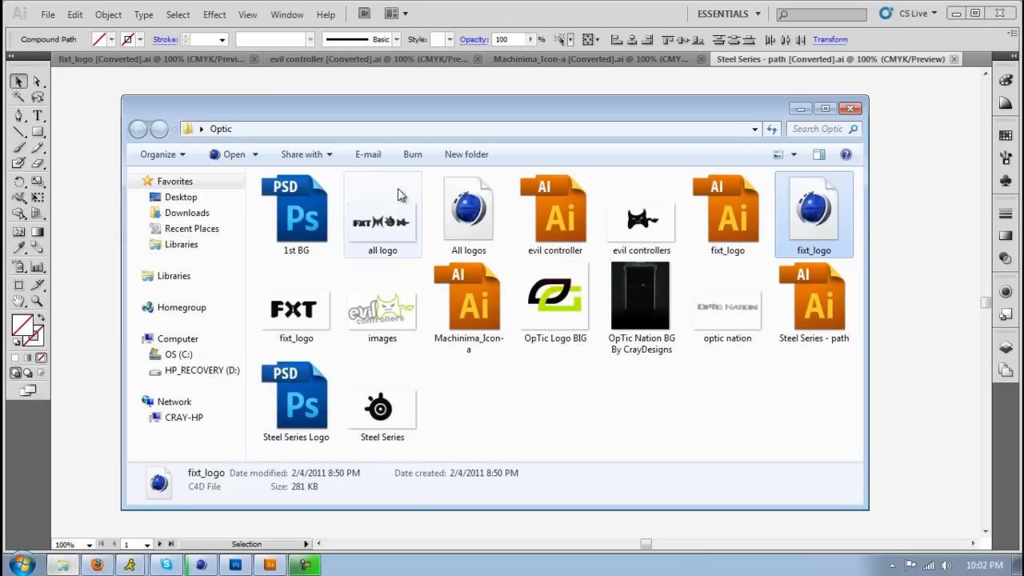
left_click(469, 308)
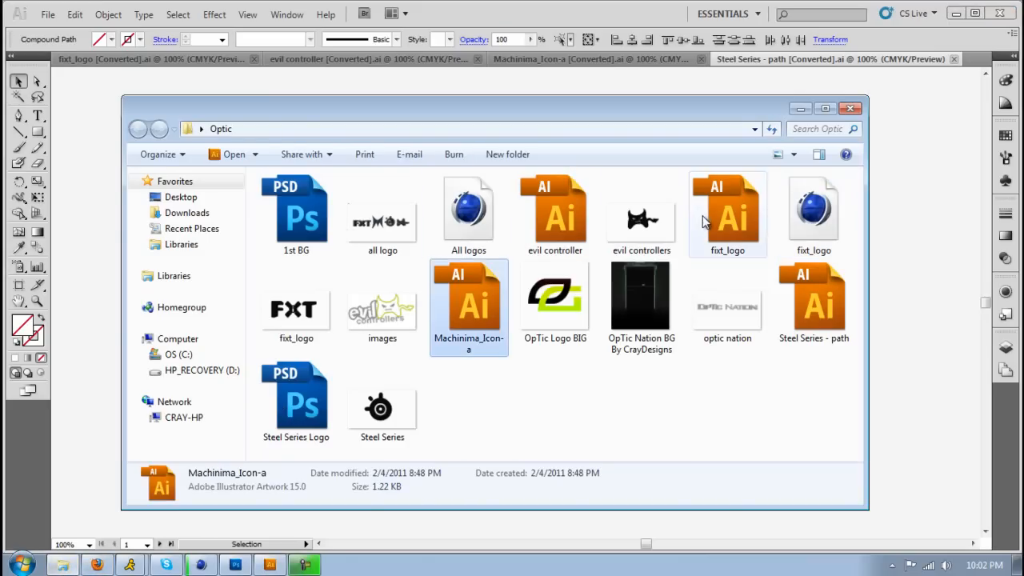
left_click(814, 300)
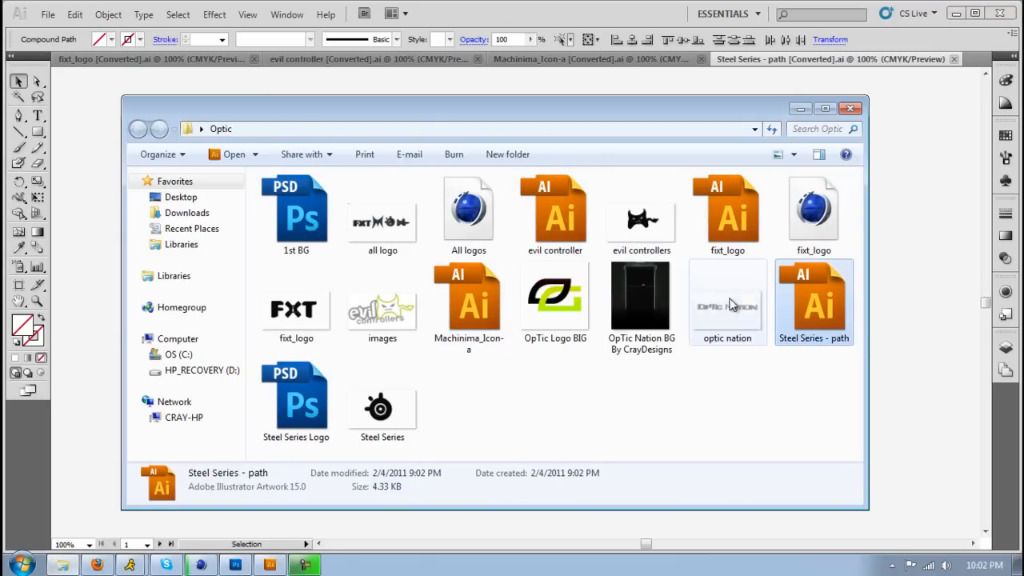
left_click(468, 212)
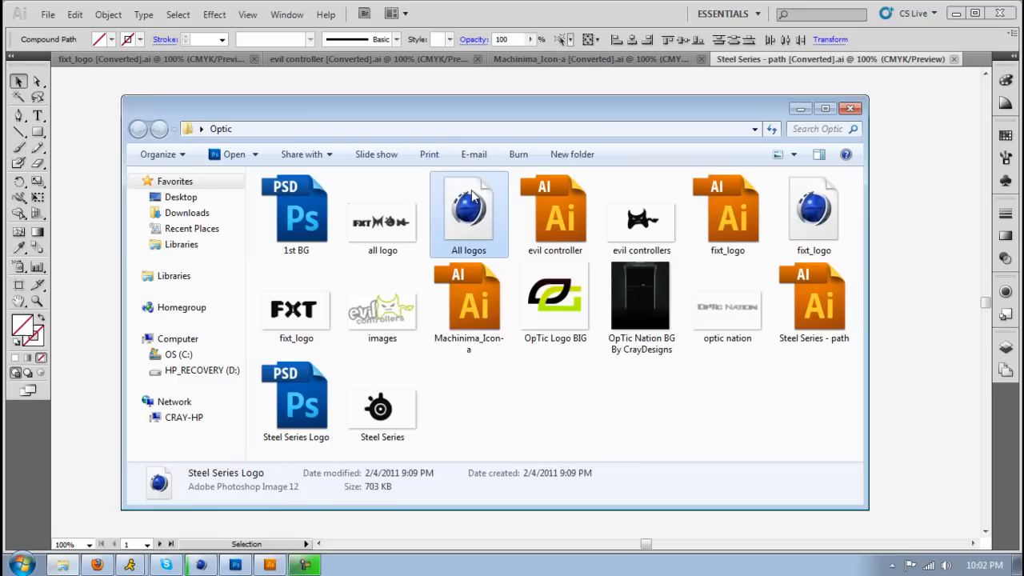
left_click(469, 212)
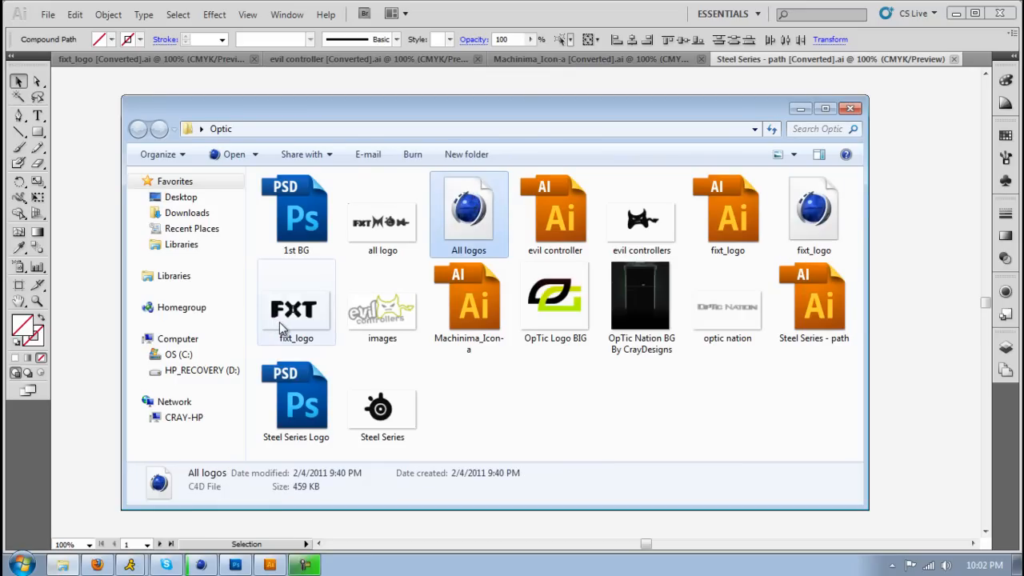
mouse_move(295, 312)
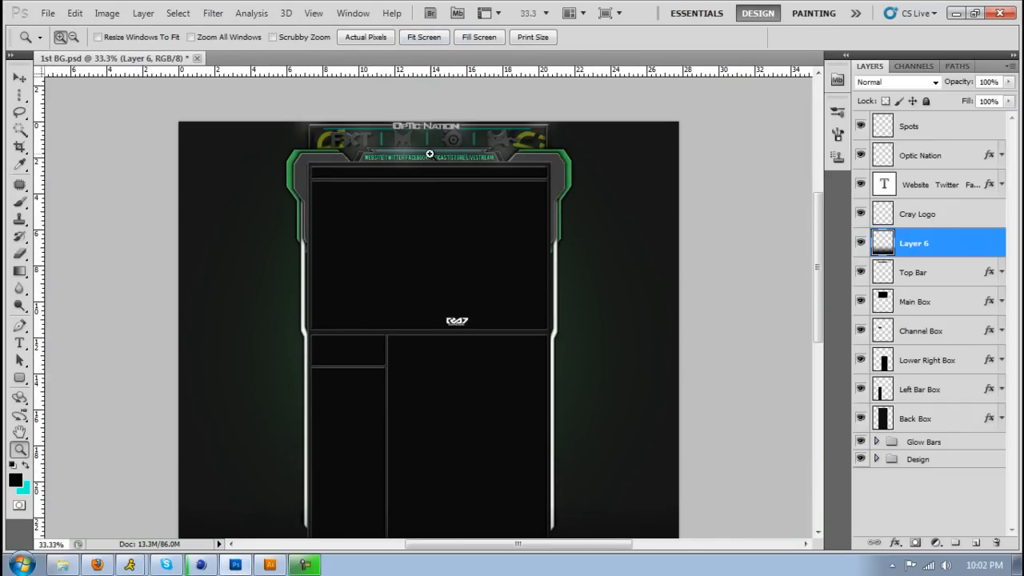
Step: Zoom in on the OpTic Nation header in 1st BG.psd, then fit the view
left_click(413, 144)
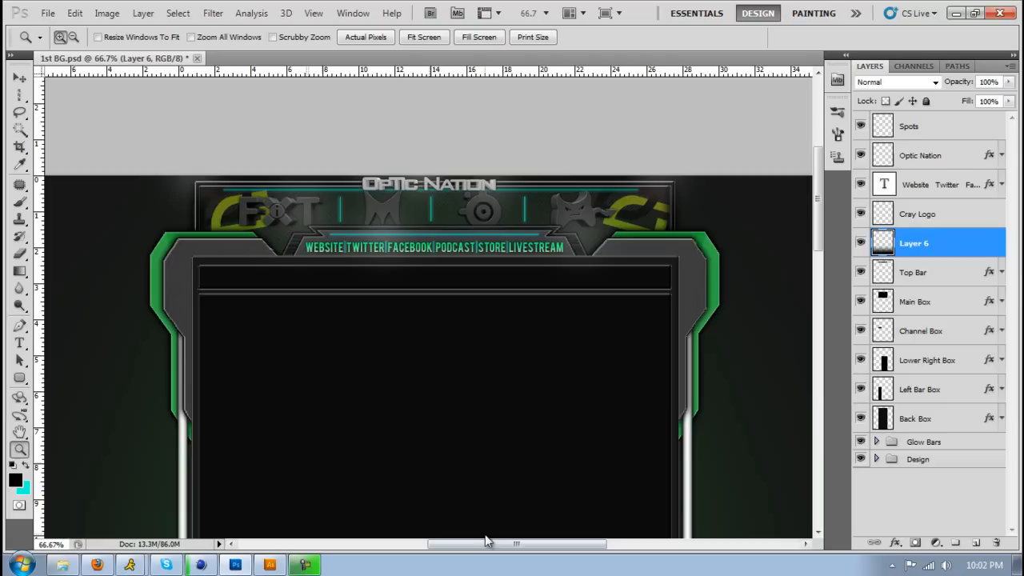
left_click(424, 37)
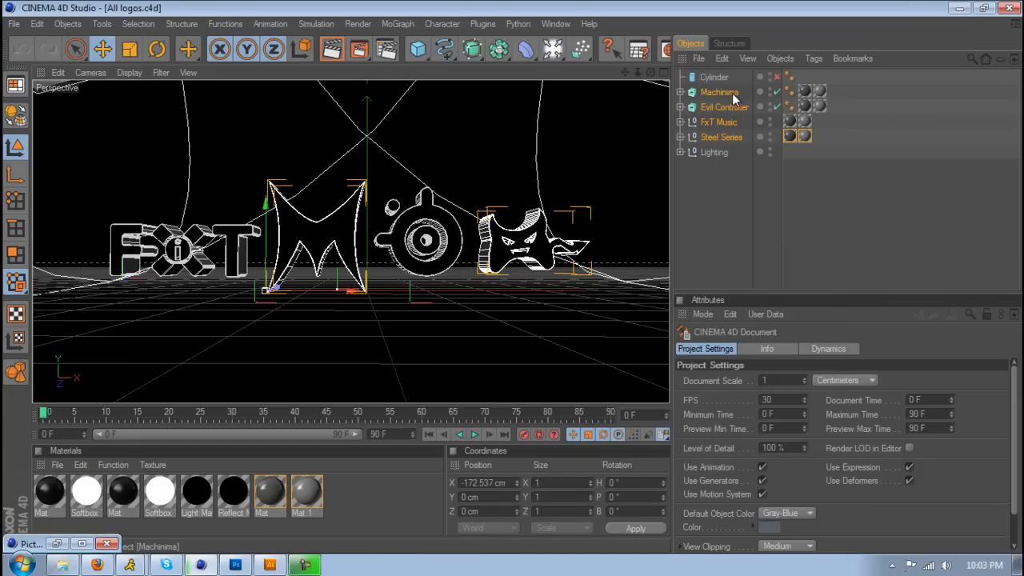
Step: Select the Evil Controller logo and the Steel Series logo group in the Object Manager
left_click(689, 106)
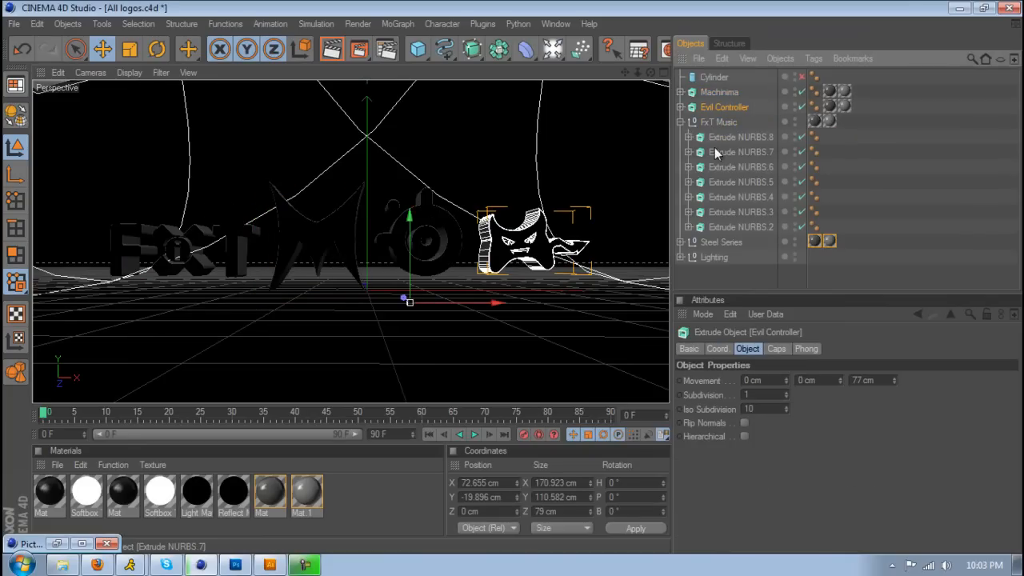
left_click(721, 242)
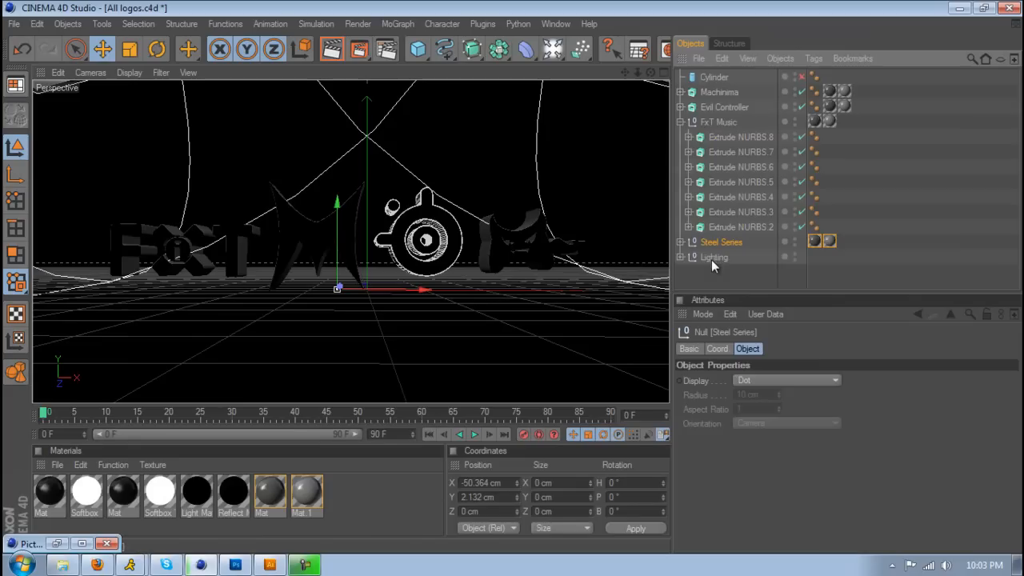
left_click(680, 242)
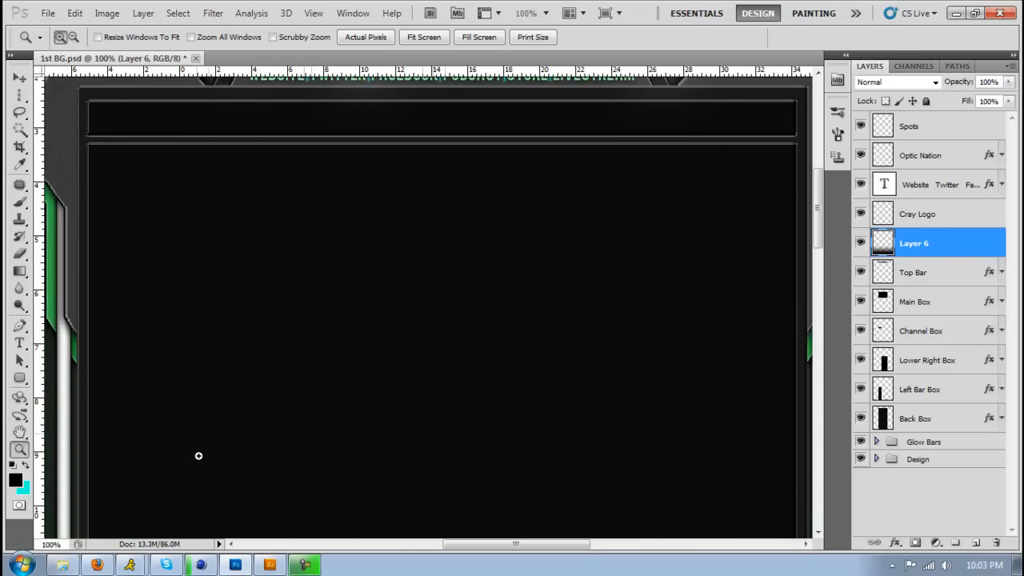
Step: Zoom to 100% on the background's main content box
left_click(423, 37)
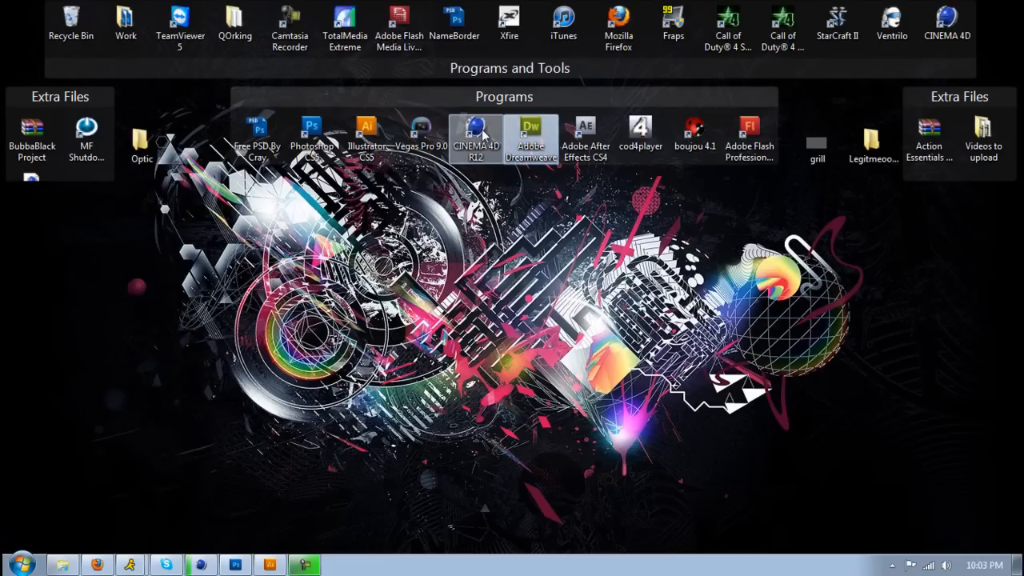
mouse_move(476, 132)
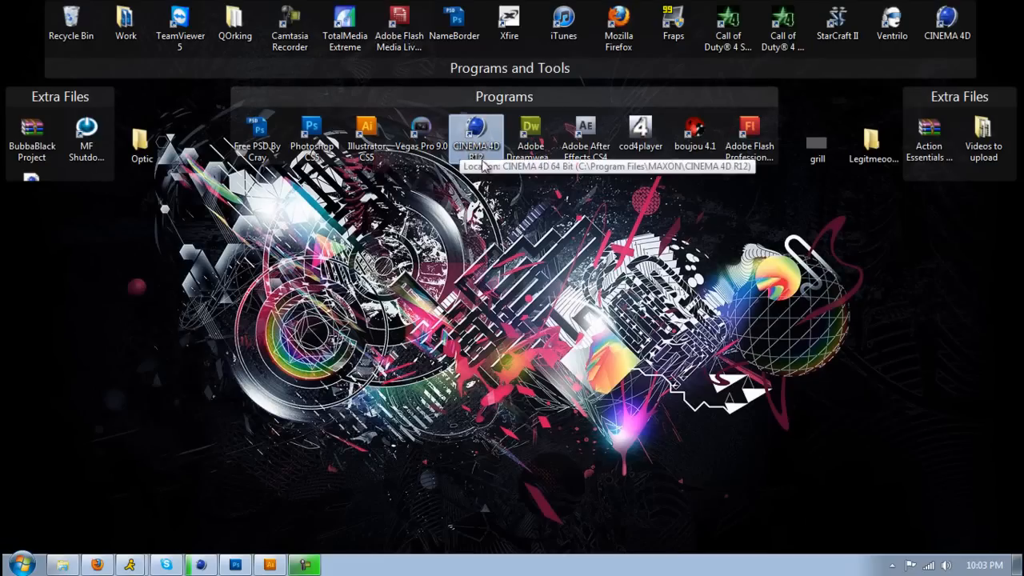
mouse_move(470, 88)
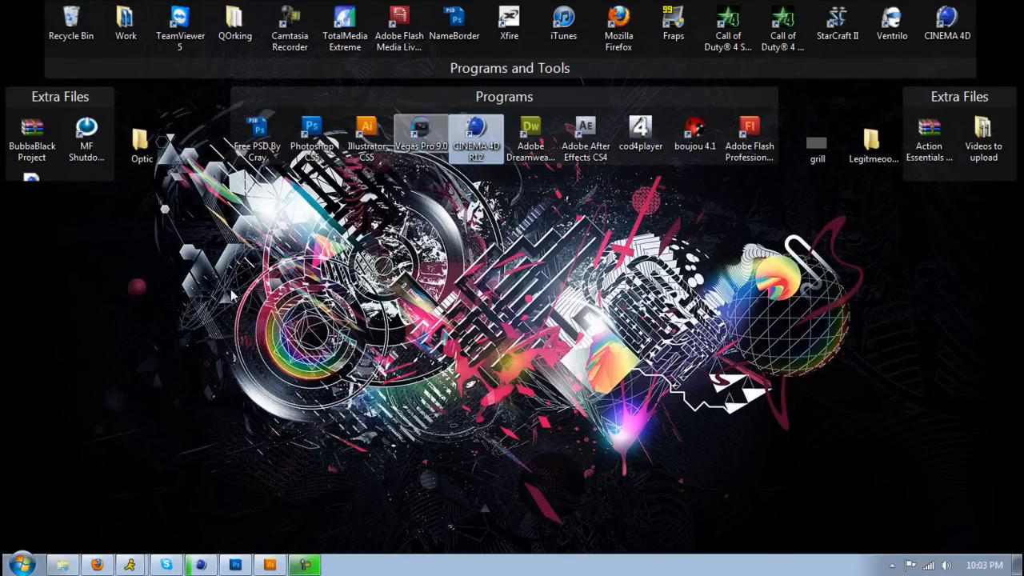
mouse_move(48, 345)
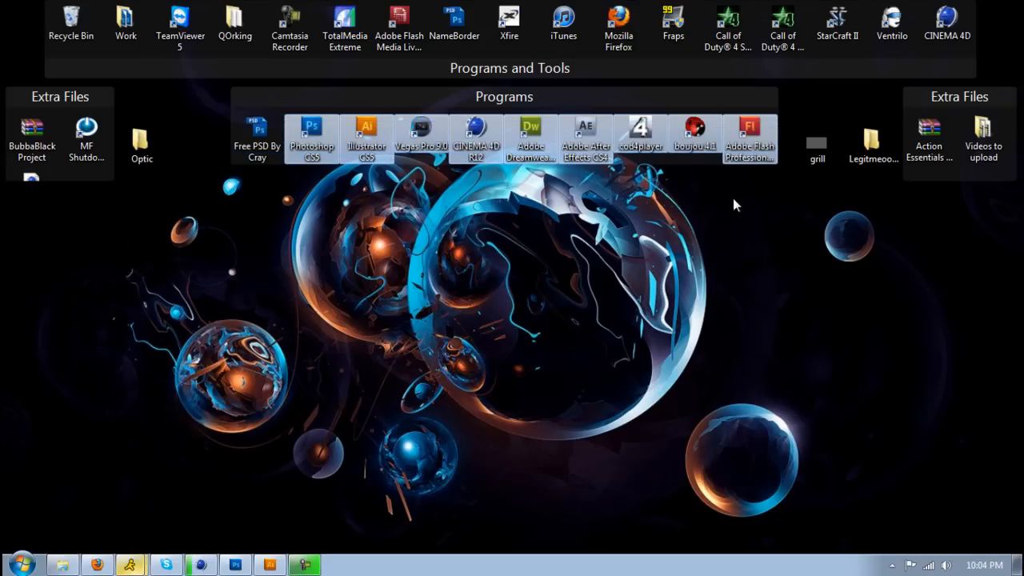
mouse_move(750, 132)
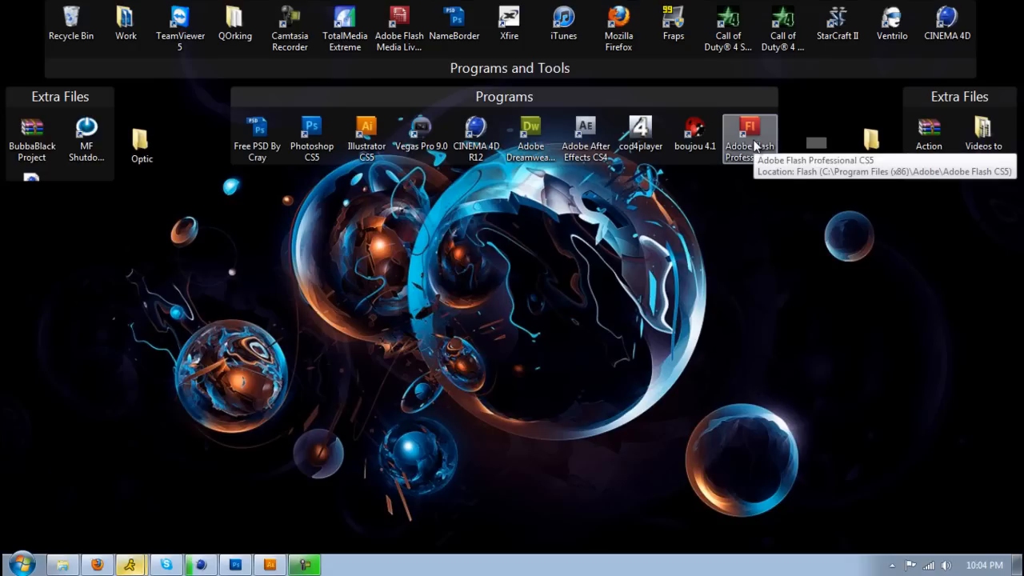
mouse_move(766, 120)
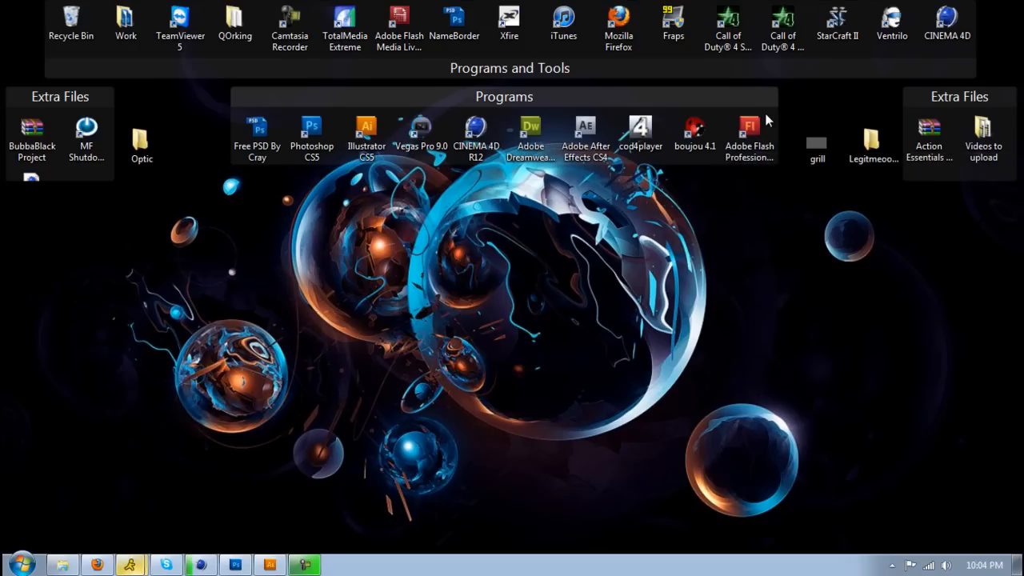